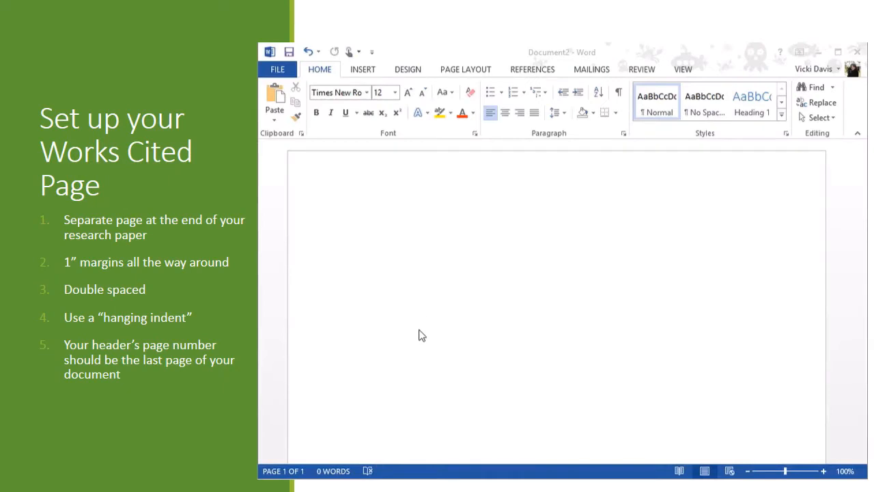
{"action": "mouse_move", "coordinate": [466, 304]}
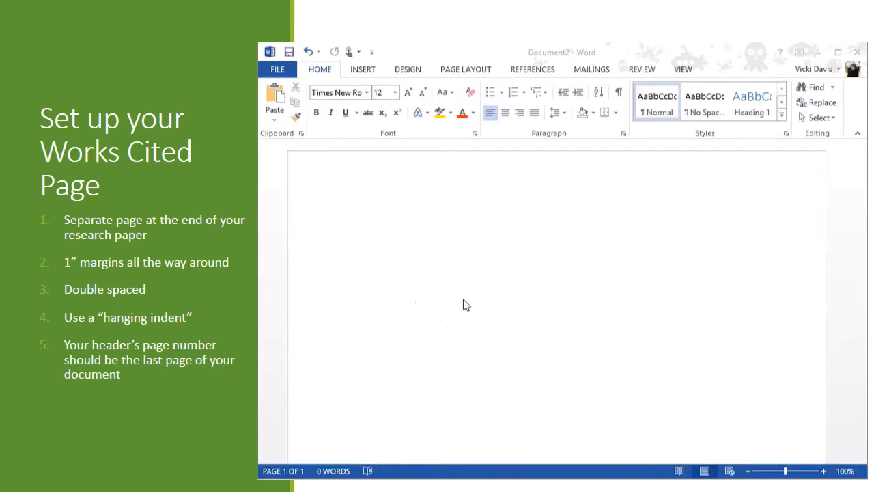
{"action": "mouse_move", "coordinate": [449, 79]}
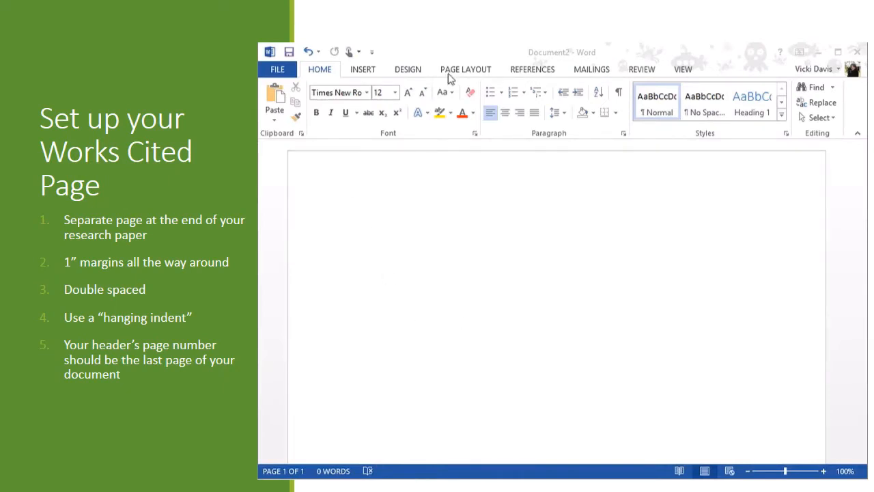
Check the Page Layout settings and enter header editing at the top margin
{"action": "left_click", "coordinate": [465, 69]}
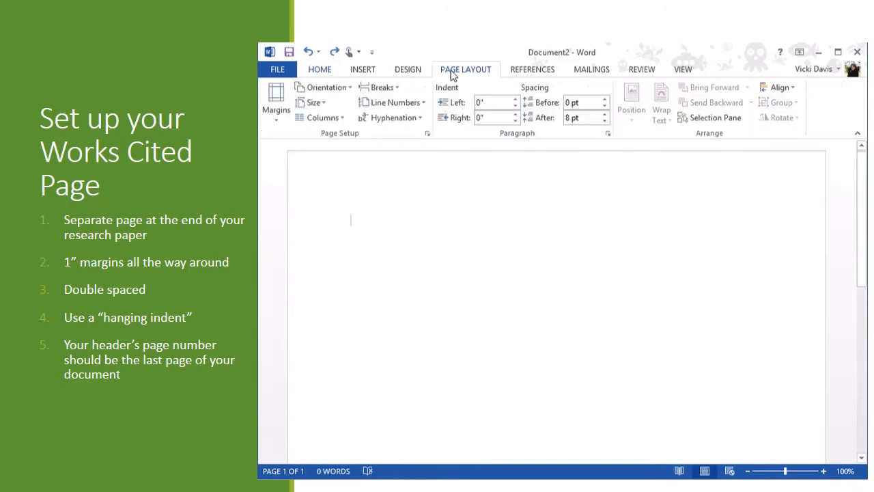
{"action": "left_click", "coordinate": [275, 103]}
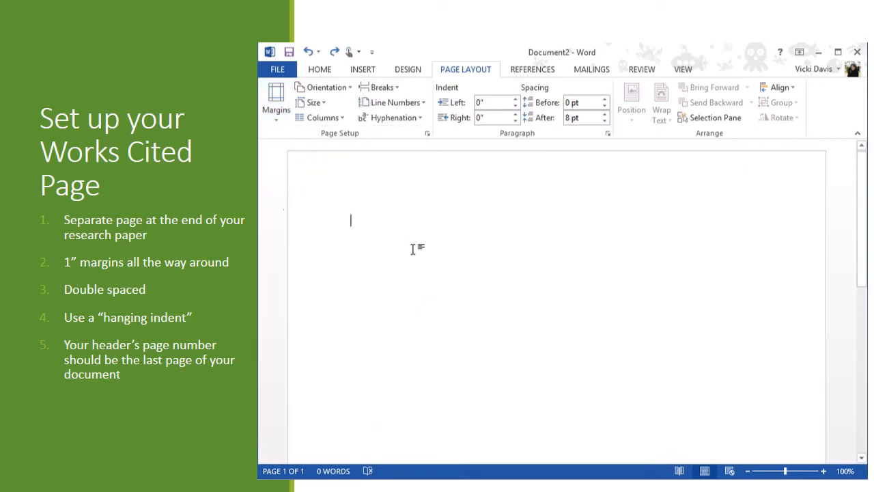
{"action": "mouse_move", "coordinate": [364, 213]}
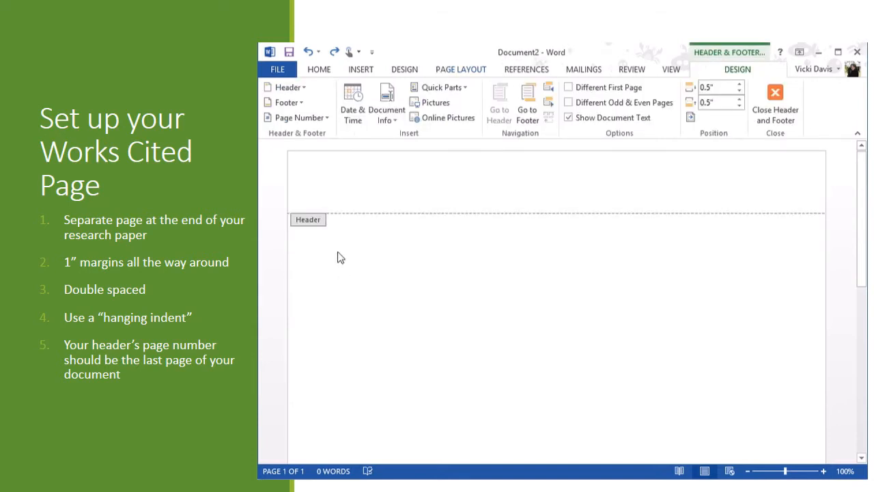
Type 'Davis 3' at the right of the header, make it 12 point, and close the header
{"action": "left_click", "coordinate": [774, 106]}
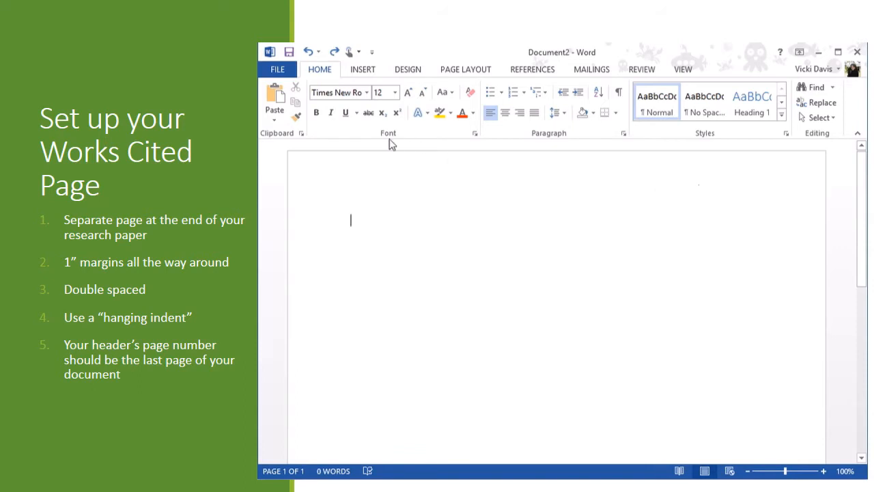
{"action": "left_click", "coordinate": [642, 92]}
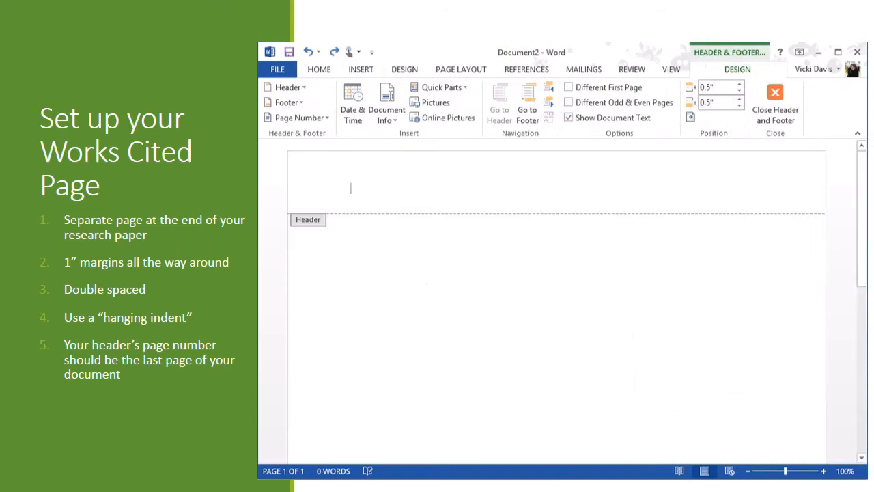
{"action": "type", "text": "Davis"}
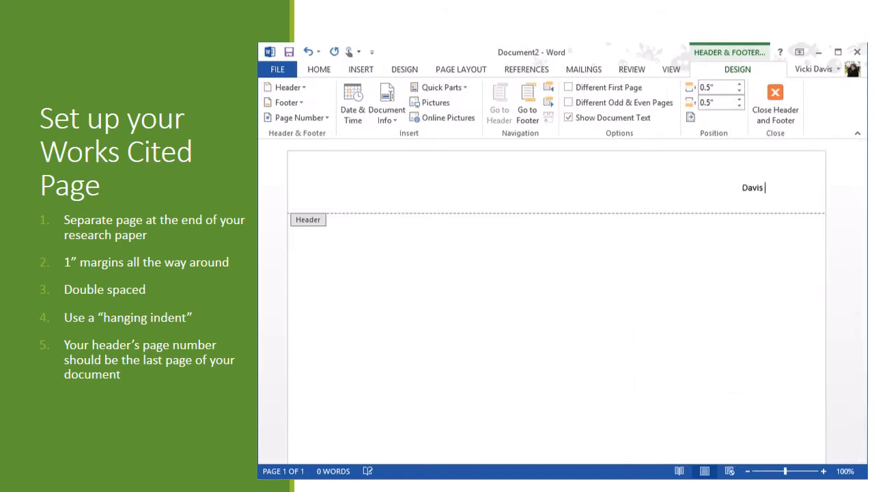
{"action": "type", "text": "3"}
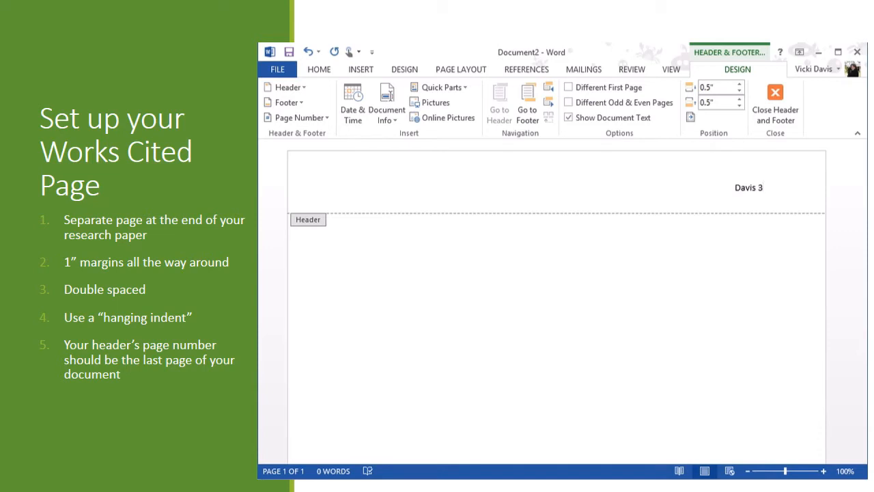
{"action": "left_click", "coordinate": [748, 188]}
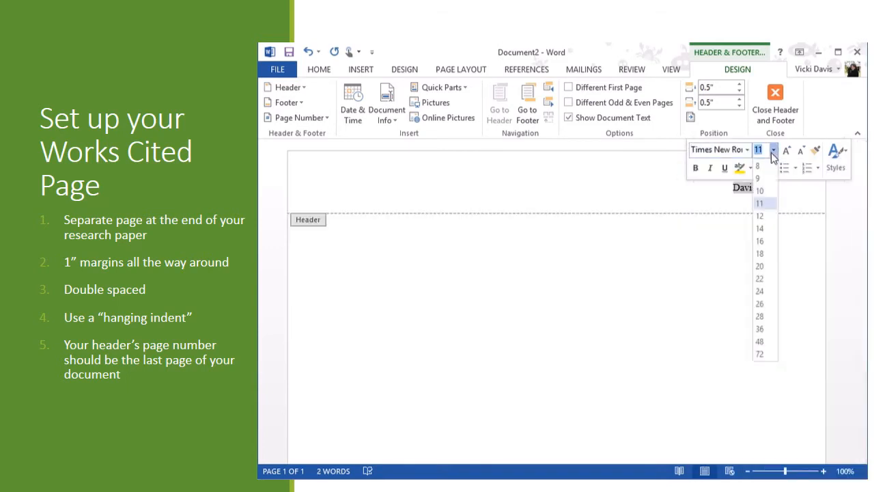
{"action": "left_click", "coordinate": [759, 216]}
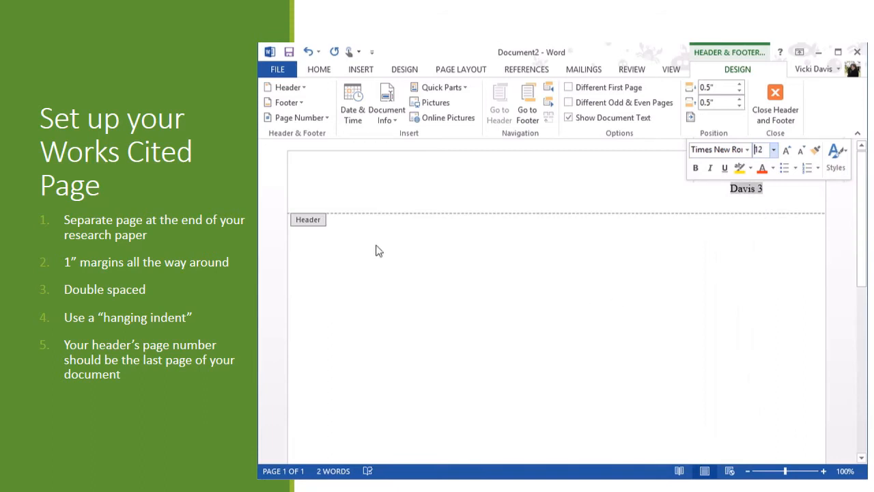
{"action": "left_click", "coordinate": [775, 106]}
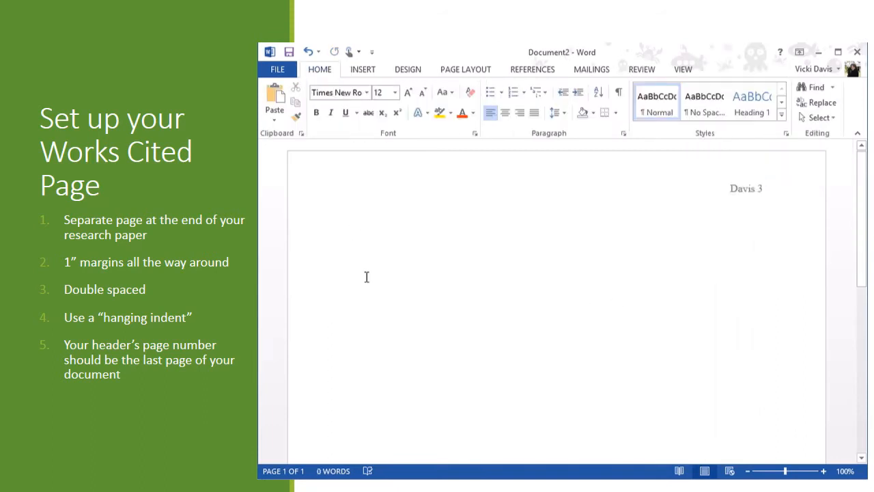
Set the body to Times New Roman, double line spacing, and 0 pt space after
{"action": "left_click", "coordinate": [352, 223]}
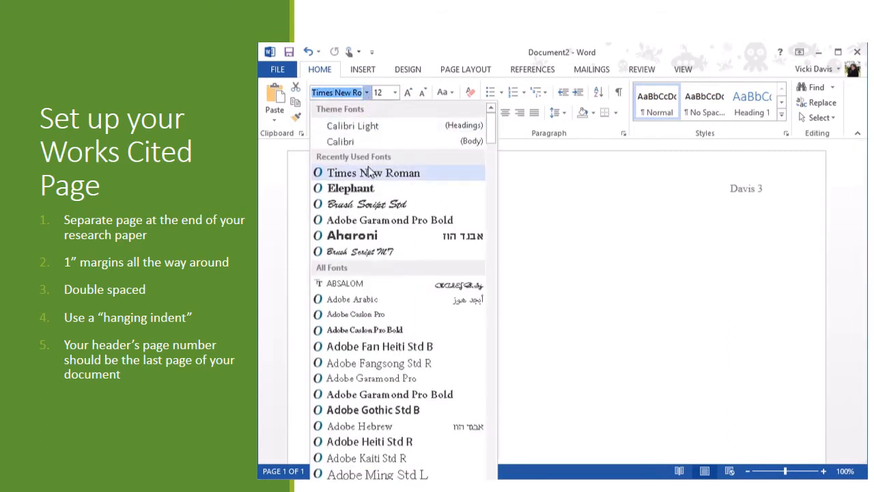
{"action": "left_click", "coordinate": [373, 172]}
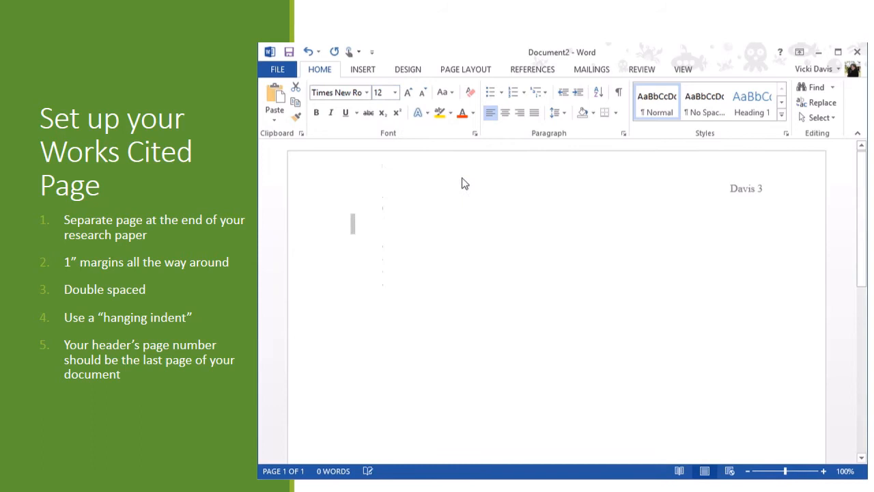
{"action": "left_click", "coordinate": [639, 134]}
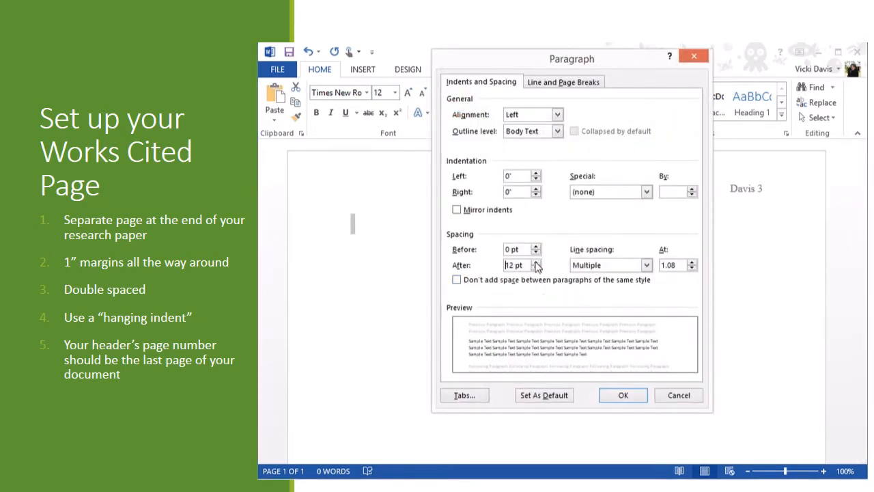
{"action": "left_click", "coordinate": [537, 268]}
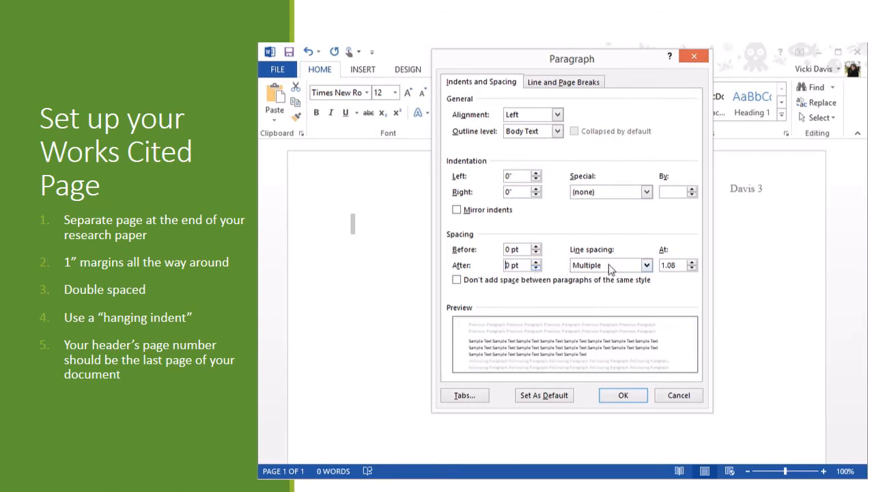
{"action": "left_click", "coordinate": [586, 265]}
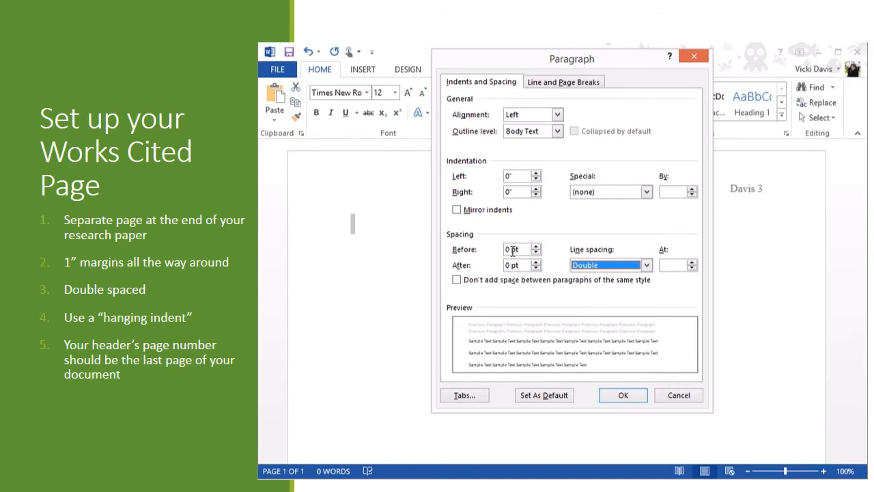
{"action": "mouse_move", "coordinate": [516, 275]}
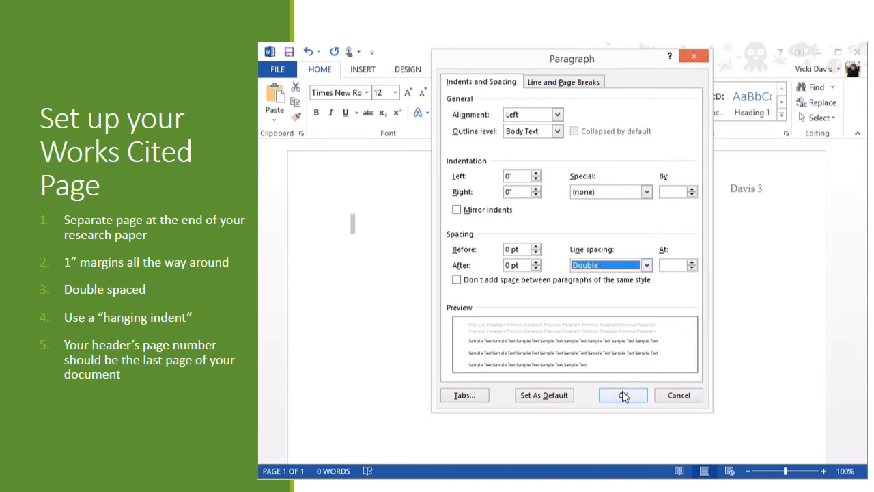
{"action": "left_click", "coordinate": [622, 395]}
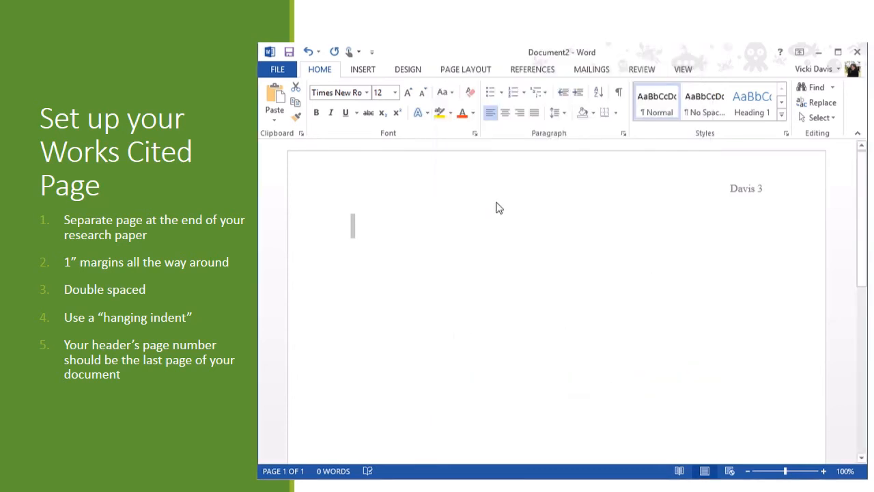
Center the first line and type the 'Works Cited' title
{"action": "left_click", "coordinate": [505, 113]}
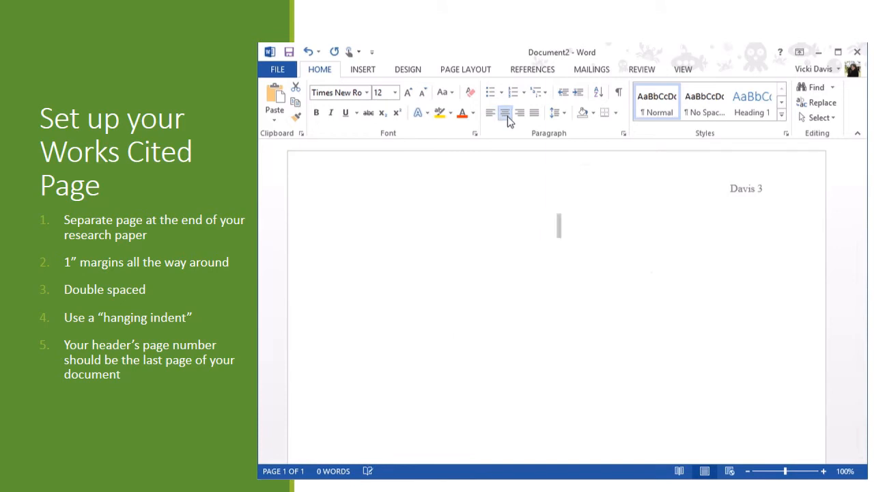
{"action": "type", "text": "Works Cited"}
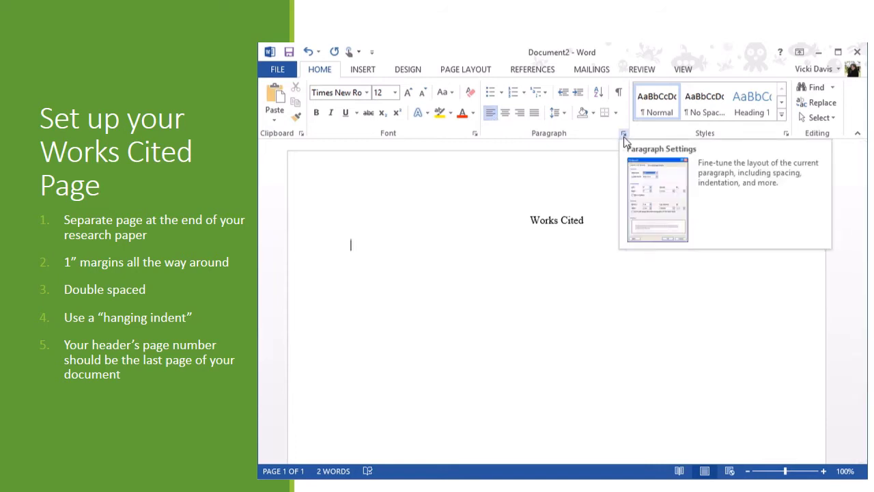
Apply a 0.5-inch hanging indent to the entry line in the Paragraph dialog
{"action": "left_click", "coordinate": [622, 133]}
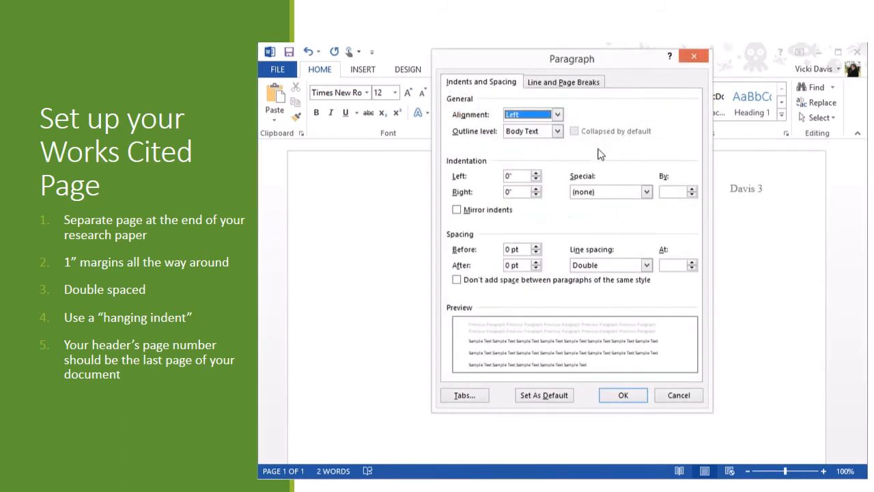
{"action": "mouse_move", "coordinate": [476, 170]}
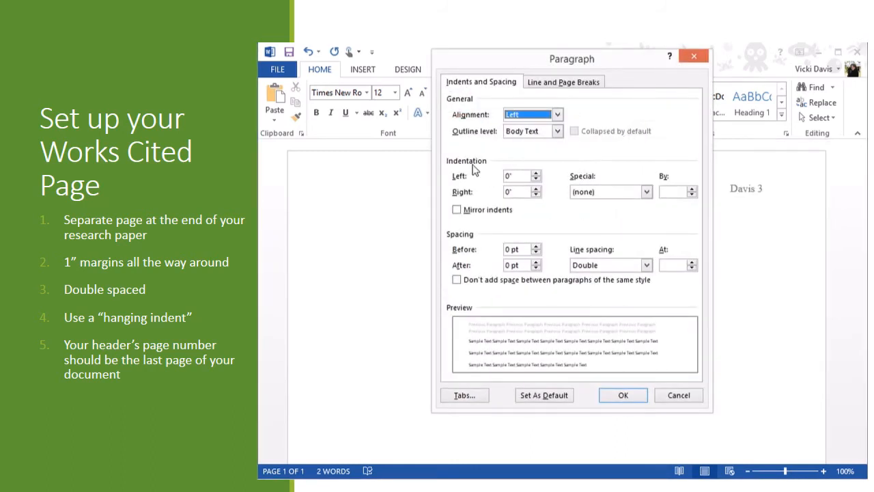
{"action": "left_click", "coordinate": [645, 191]}
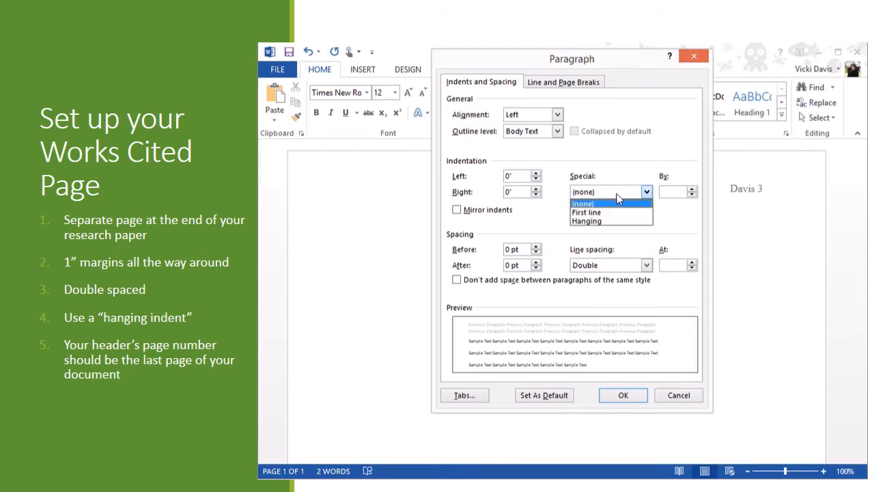
{"action": "left_click", "coordinate": [586, 220]}
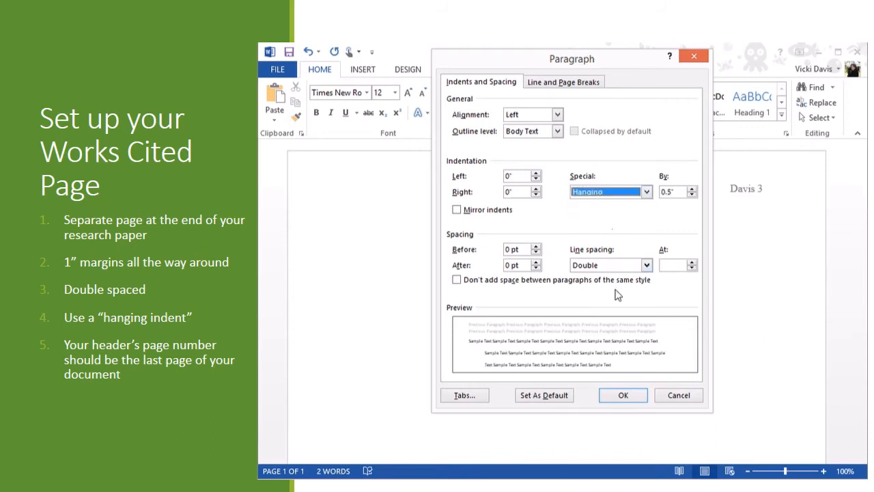
{"action": "mouse_move", "coordinate": [480, 346]}
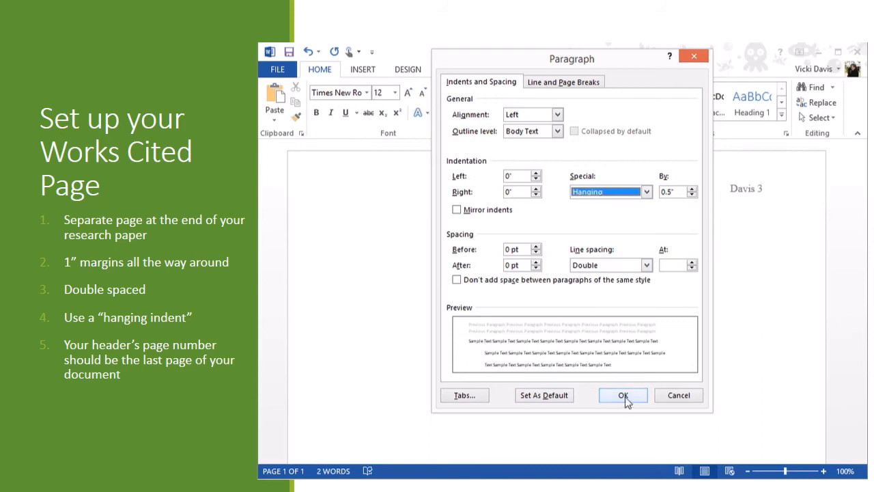
{"action": "left_click", "coordinate": [623, 395]}
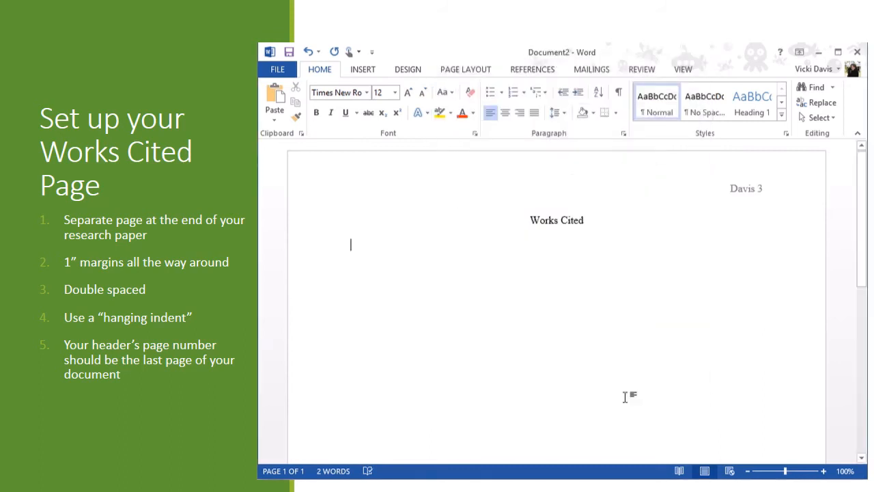
Type the author and underlined title: 'Gibaldi, Joseph. MLA Handbook ... Papers.'
{"action": "type", "text": "Gi"}
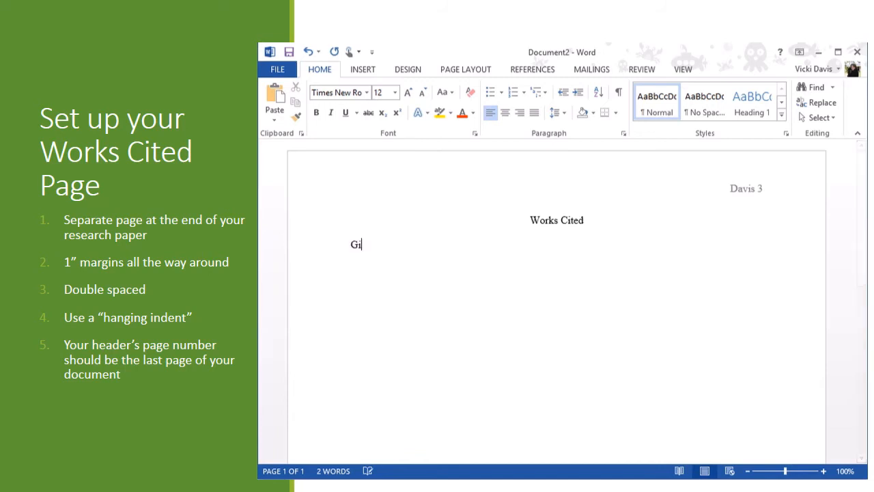
{"action": "type", "text": "baldi,"}
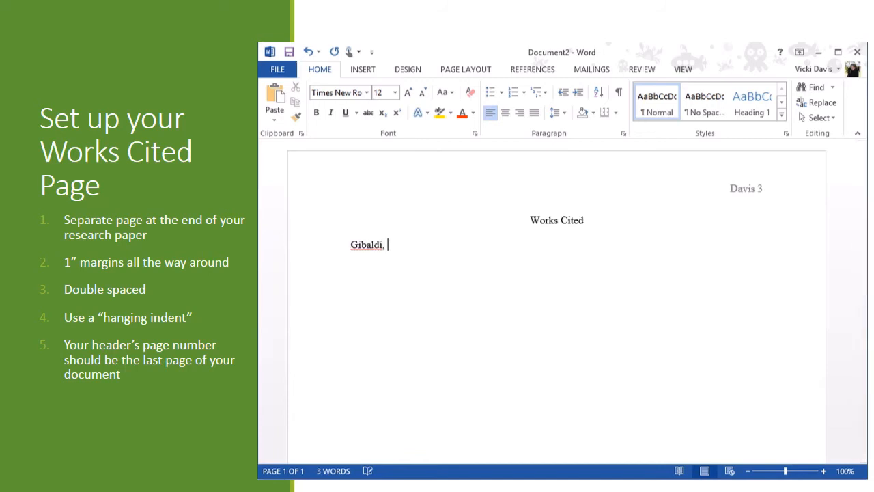
{"action": "type", "text": "Joseph."}
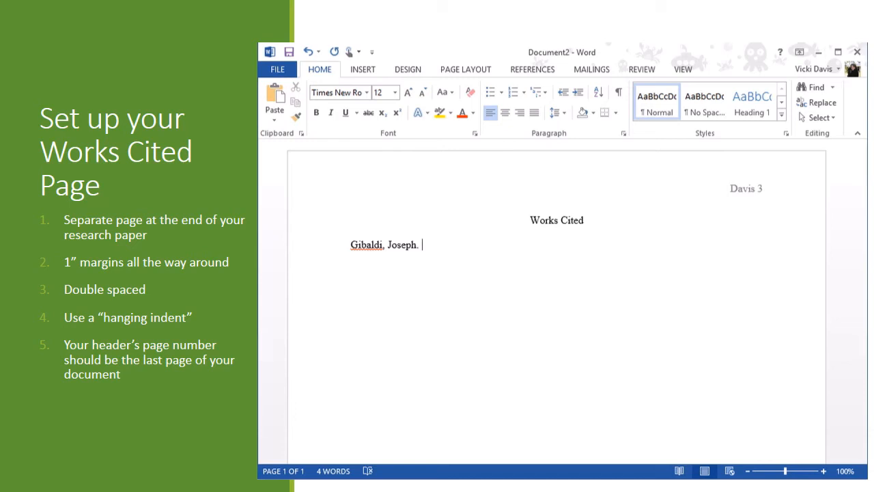
{"action": "type", "text": "ML"}
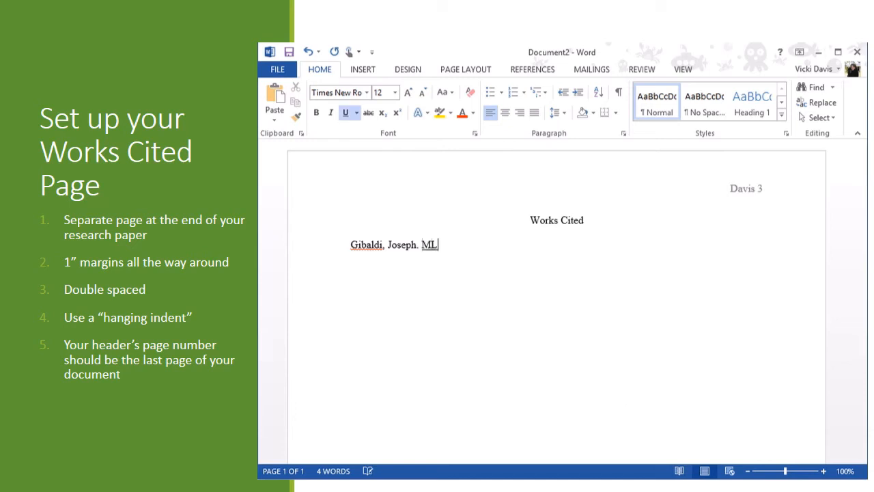
{"action": "type", "text": "A Handbook for Writers of Reearch"}
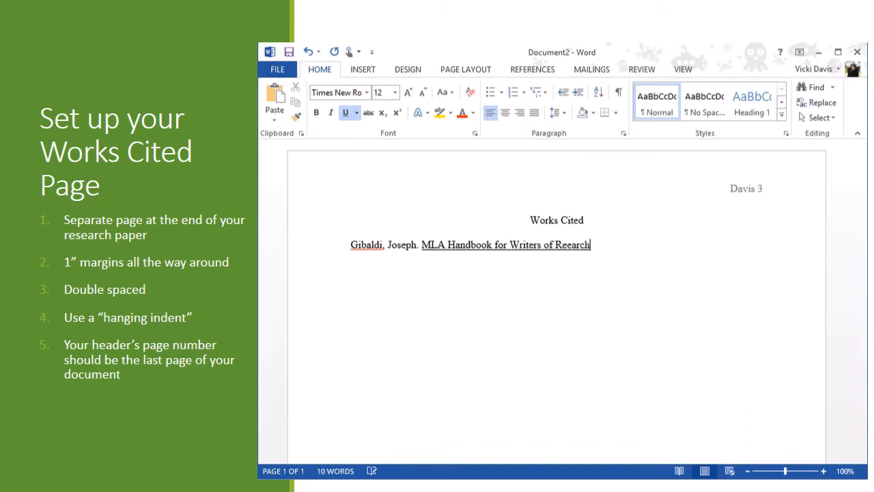
{"action": "type", "text": "Papers"}
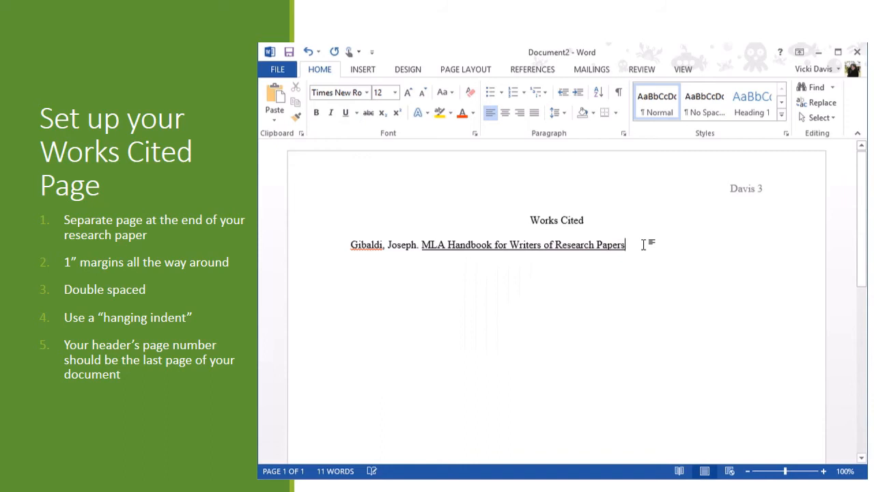
{"action": "type", "text": ". 4th"}
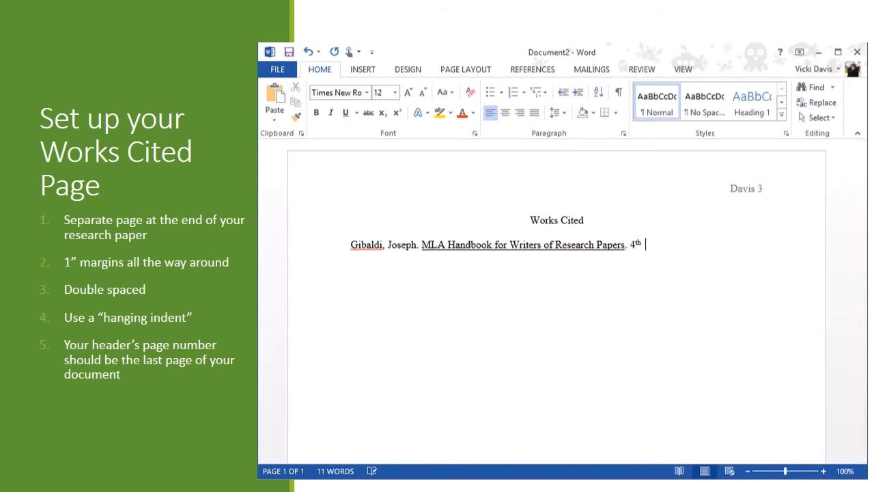
Add the edition, New York publisher and 1995 date, fixing the 'America' typo
{"action": "type", "text": "ed. N"}
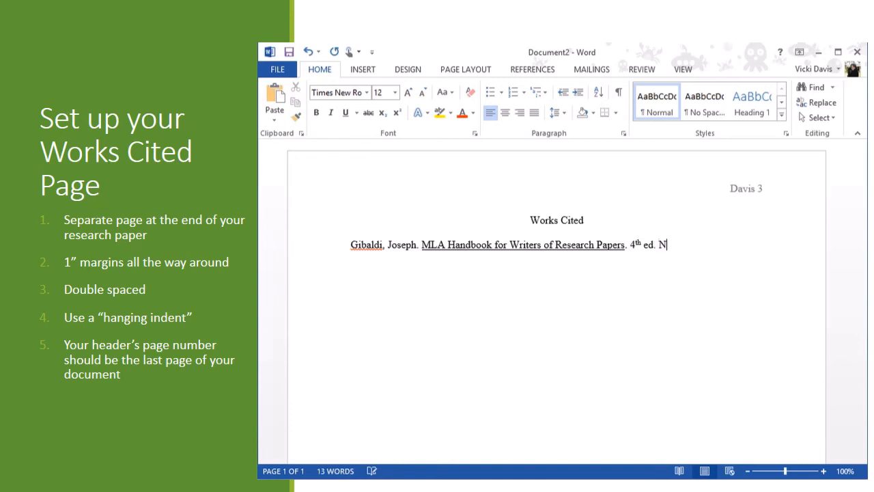
{"action": "type", "text": "ew York: The Modern"}
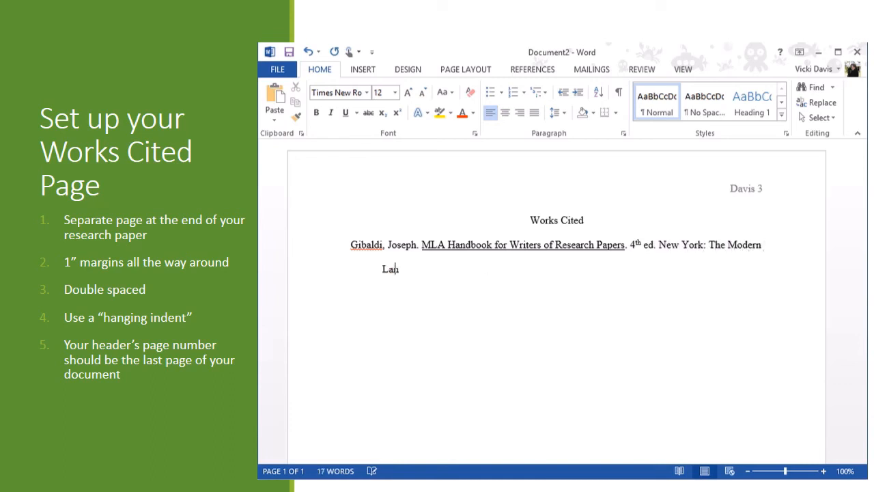
{"action": "type", "text": "gauge Association of ameri"}
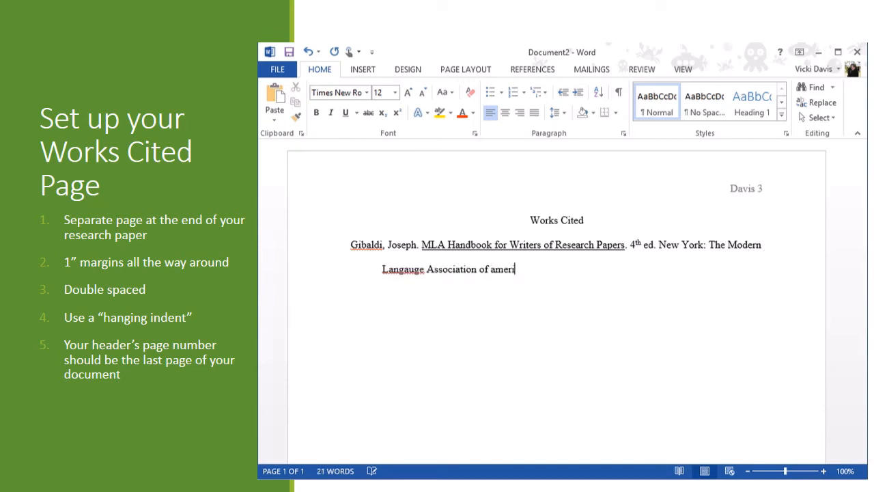
{"action": "key", "text": "backspace"}
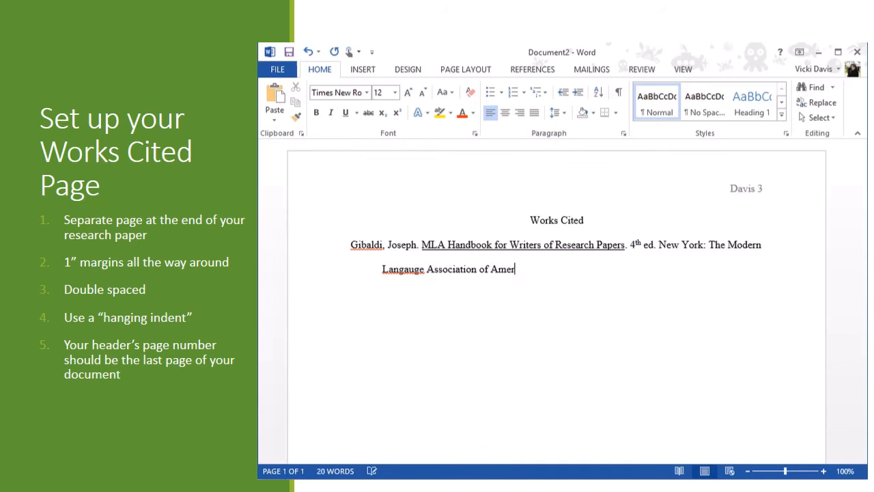
{"action": "type", "text": "cia"}
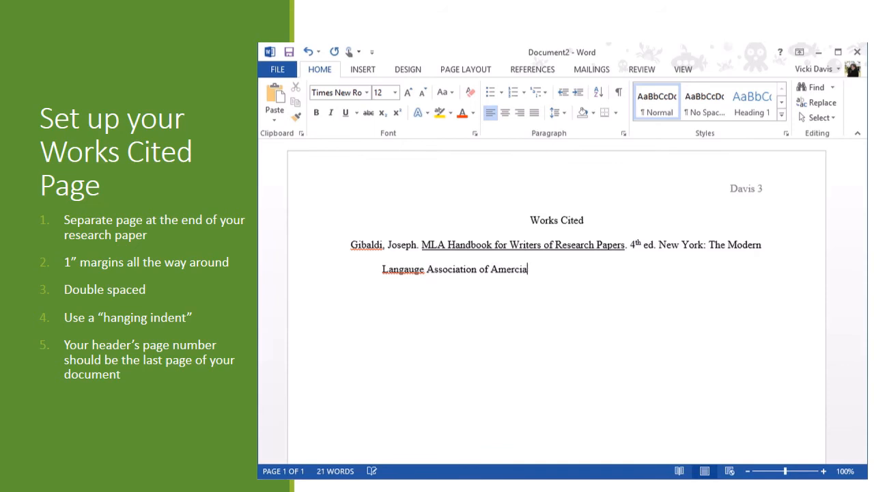
{"action": "type", "text": ", 1"}
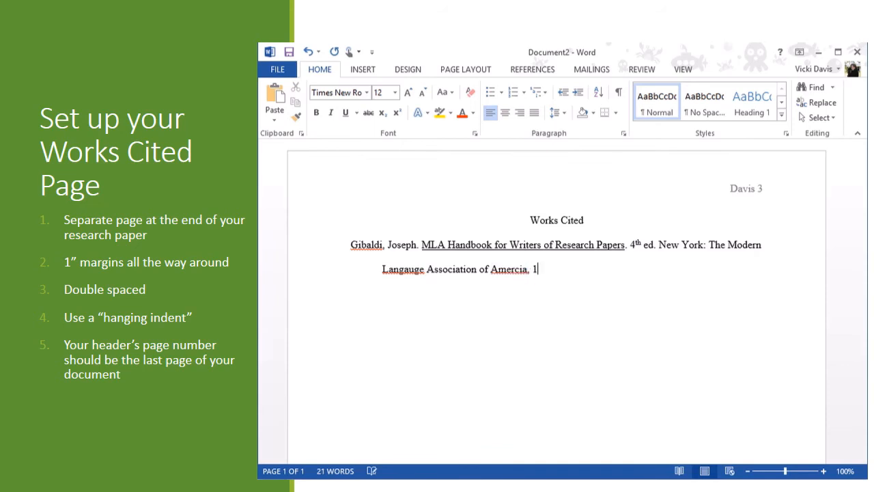
{"action": "type", "text": "995."}
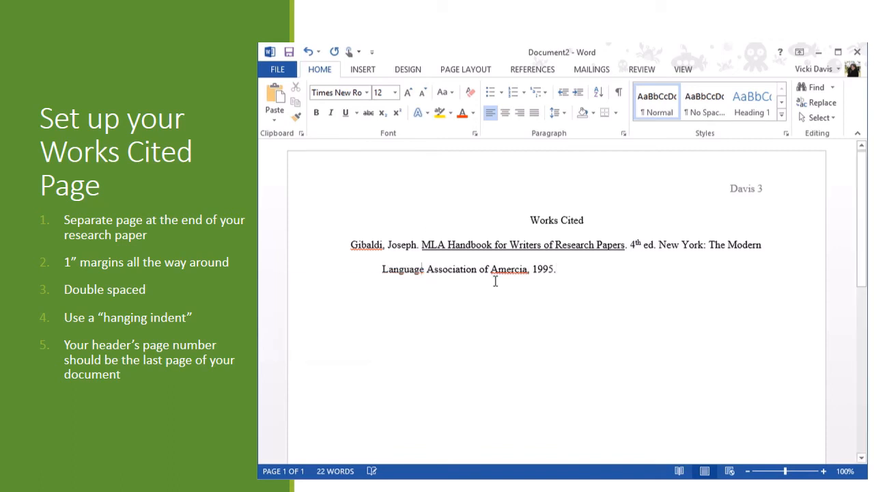
{"action": "type", "text": "America"}
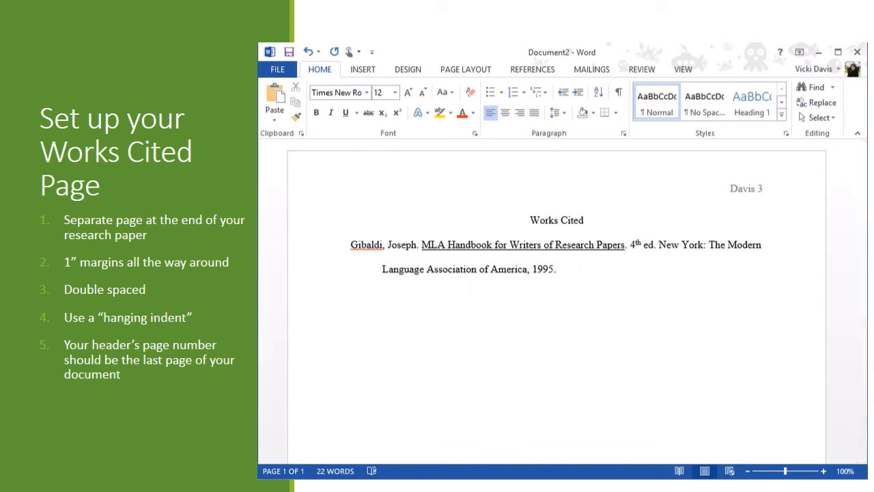
Type 'Harcourt,' to start the second entry, correcting its misspelling
{"action": "type", "text": "Harcou"}
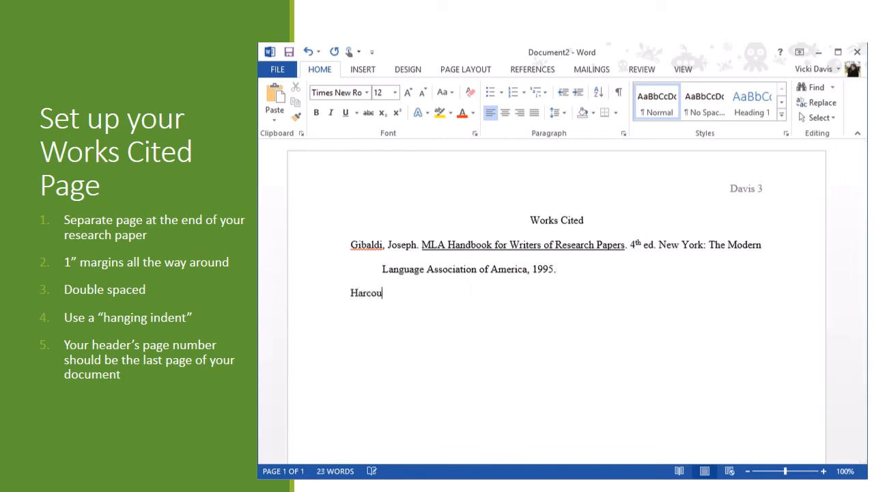
{"action": "type", "text": "t,"}
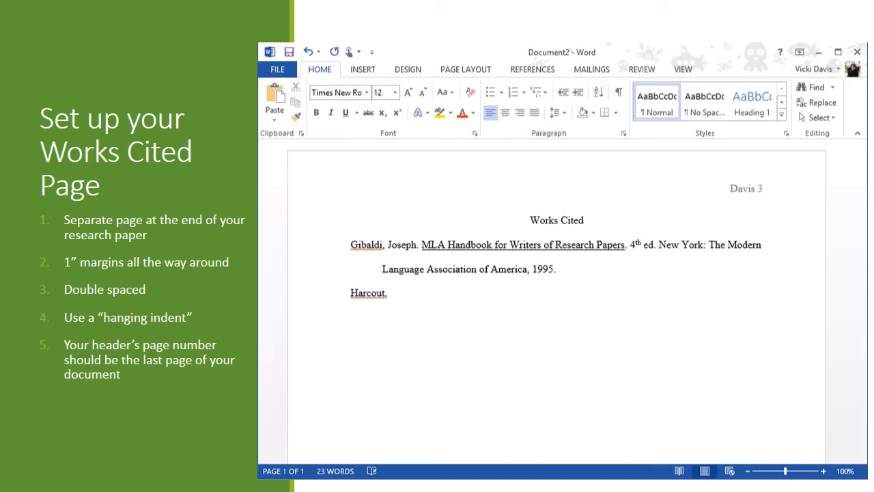
{"action": "key", "text": "Backspace"}
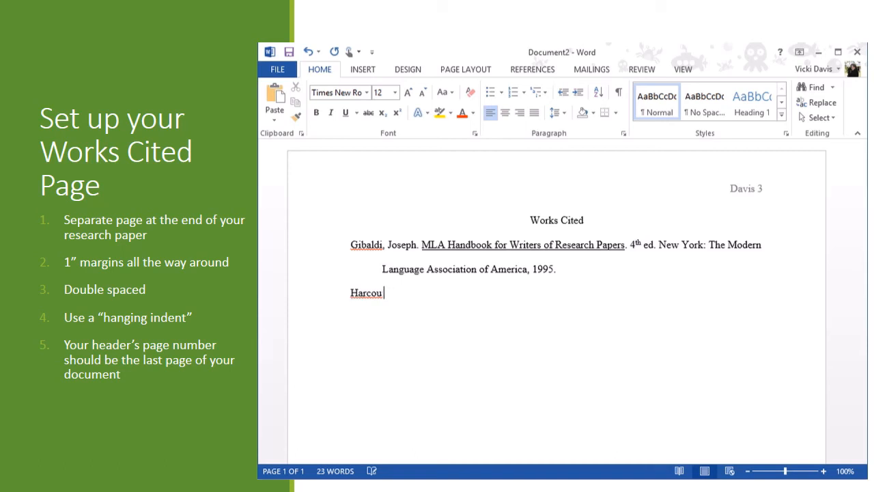
{"action": "type", "text": "rt,"}
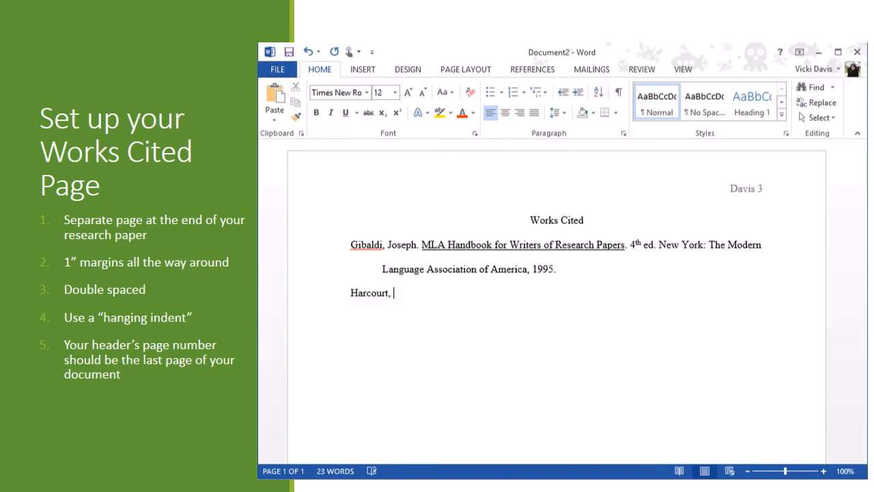